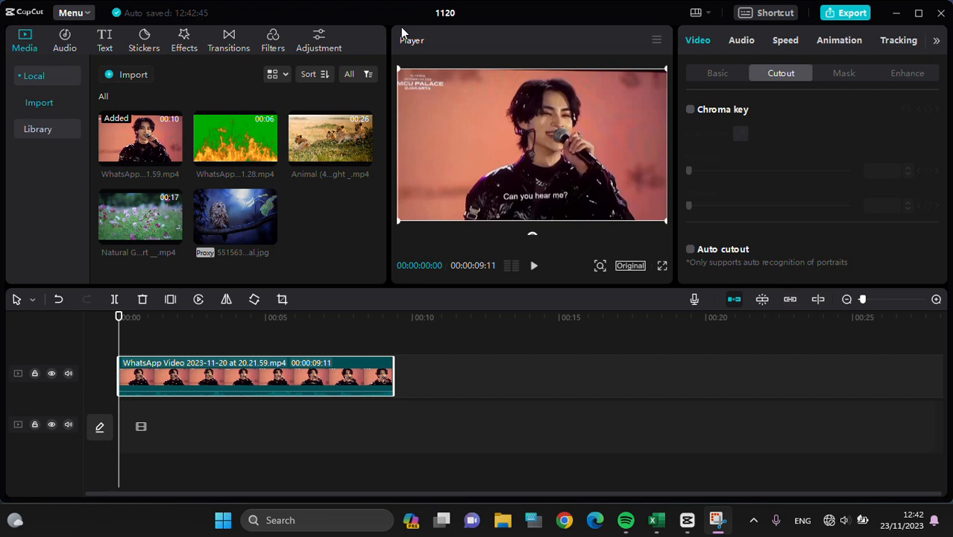
pyautogui.moveTo(484, 460)
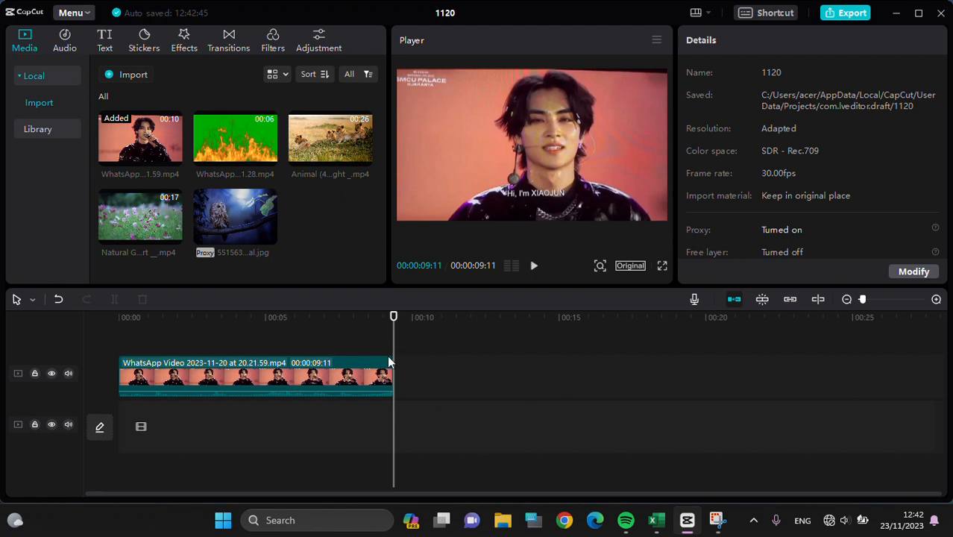
# Step: Enable Auto cutout on the singer clip so only the performer remains
pyautogui.click(119, 317)
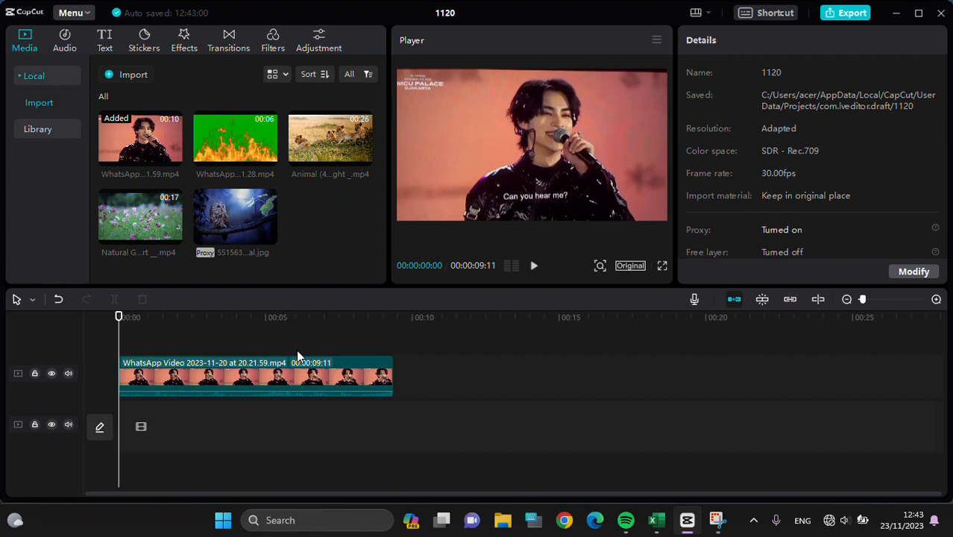
pyautogui.moveTo(258, 359)
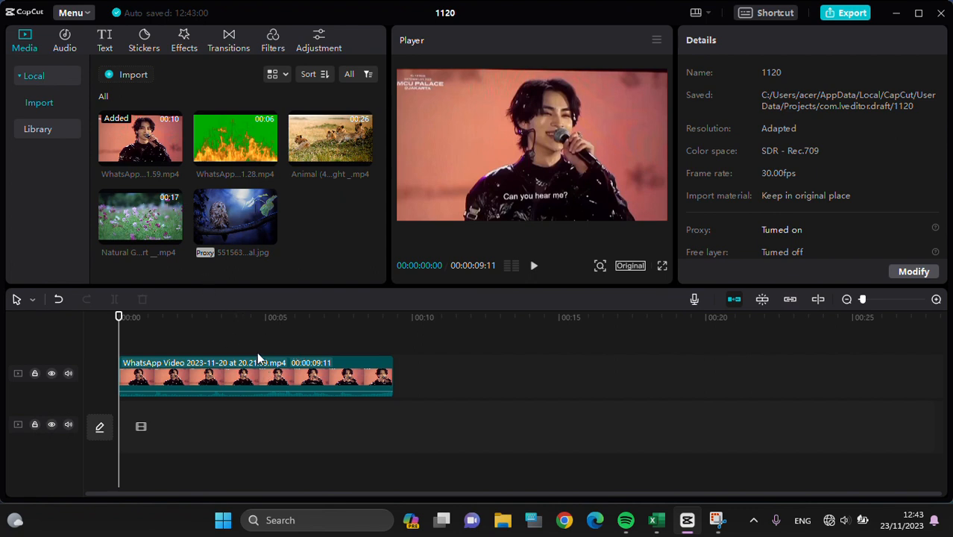
pyautogui.moveTo(281, 400)
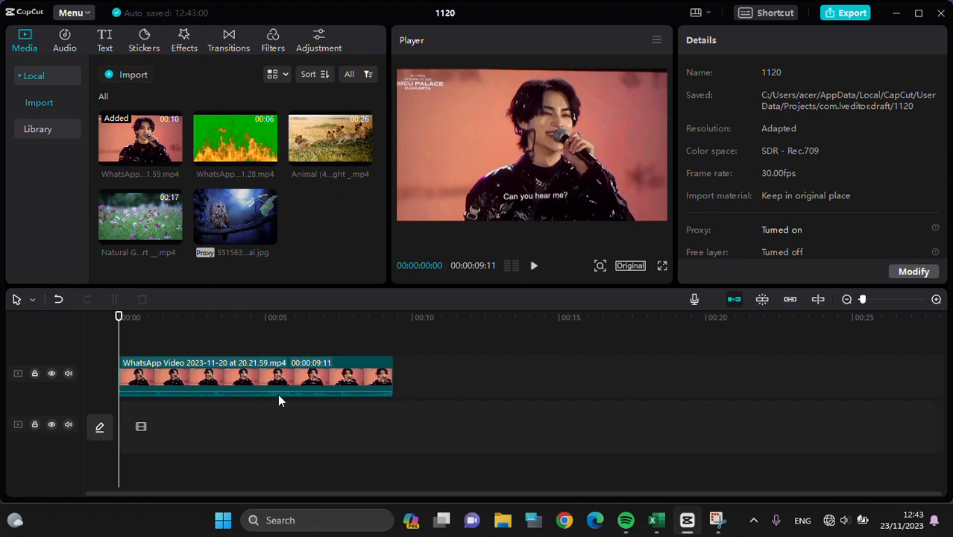
pyautogui.click(301, 373)
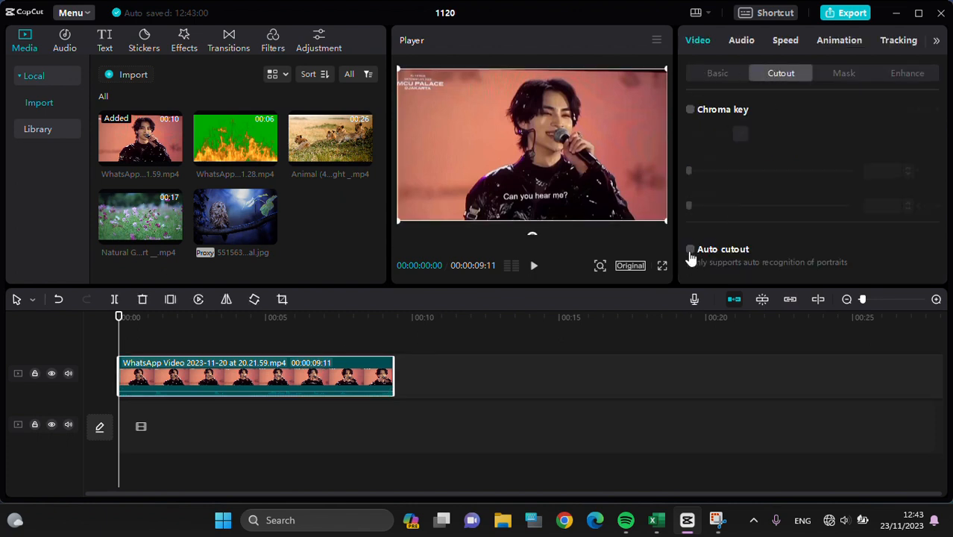
pyautogui.moveTo(689, 250)
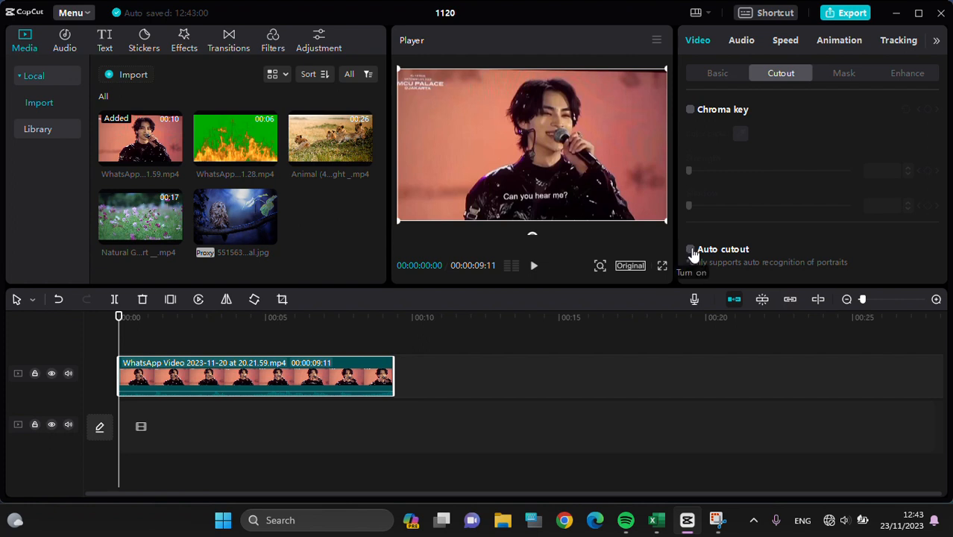
pyautogui.click(689, 249)
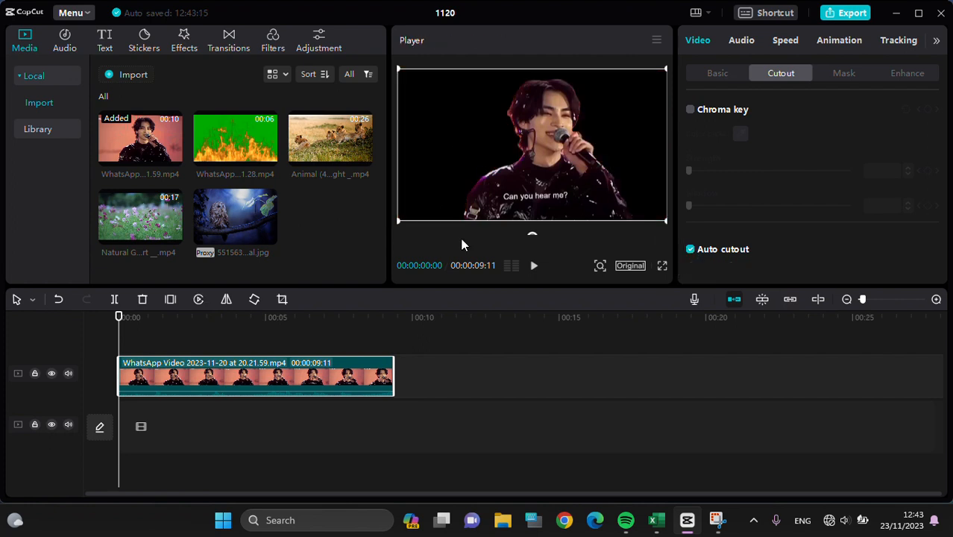
pyautogui.moveTo(442, 191)
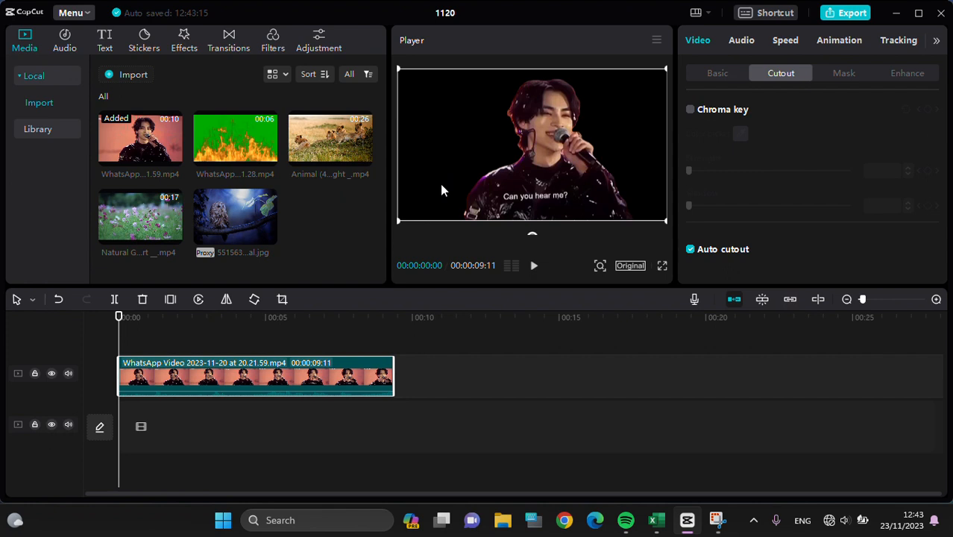
pyautogui.moveTo(233, 217)
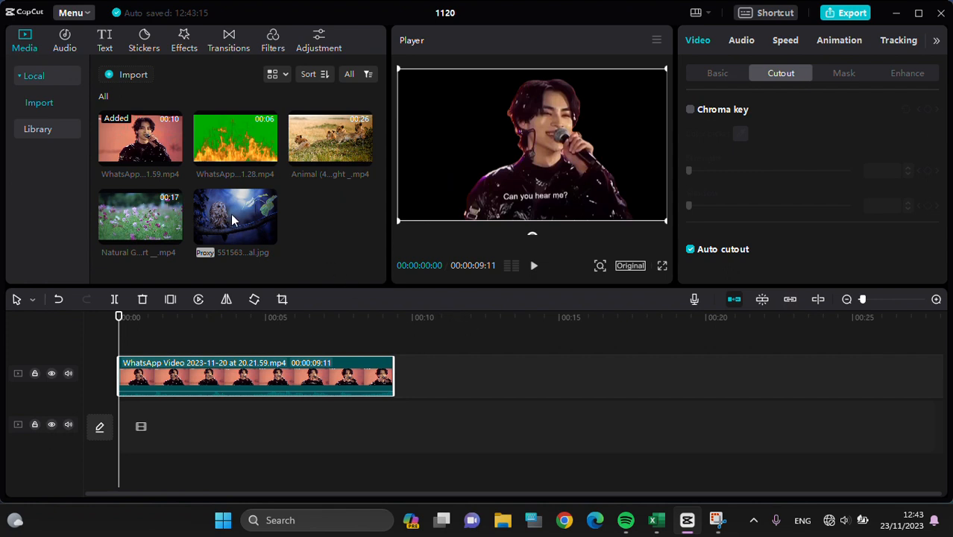
pyautogui.moveTo(156, 230)
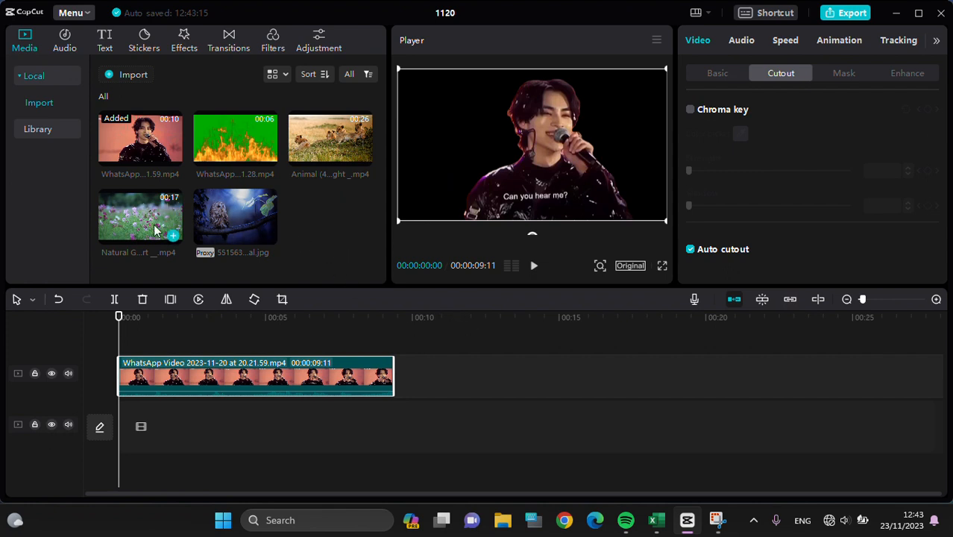
pyautogui.moveTo(149, 233)
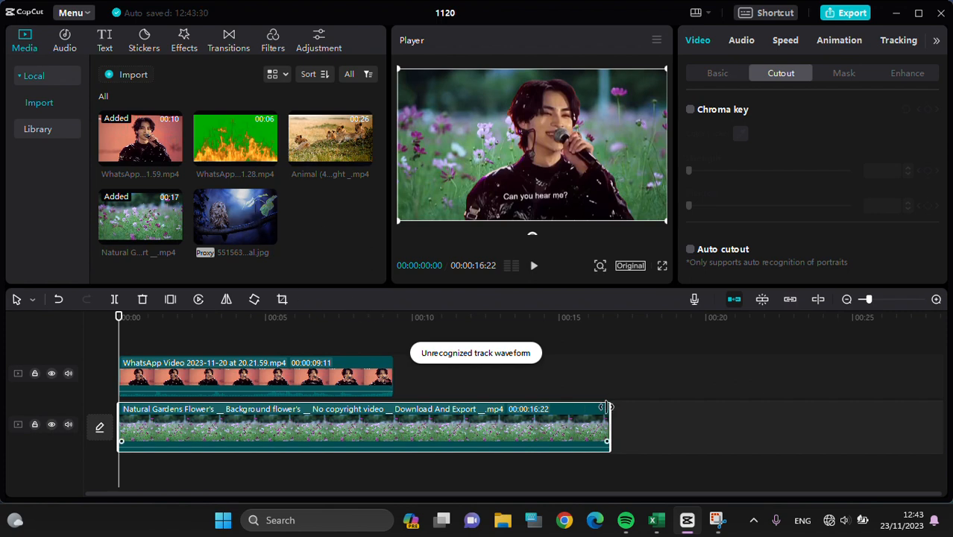
# Step: Trim the flower clip's end to 00:00:09:11 to match the singer clip
pyautogui.moveTo(607, 440); pyautogui.dragTo(421, 440)
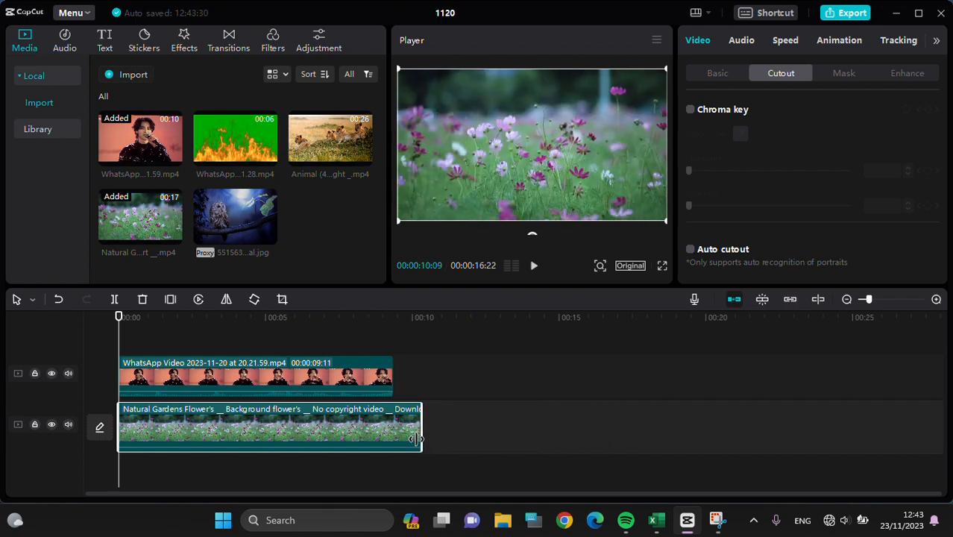
pyautogui.moveTo(418, 439); pyautogui.dragTo(391, 448)
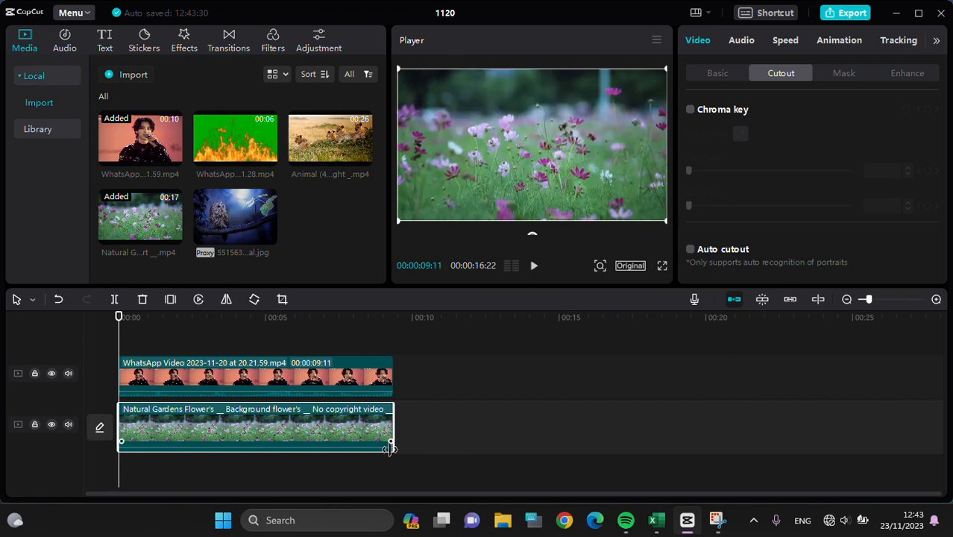